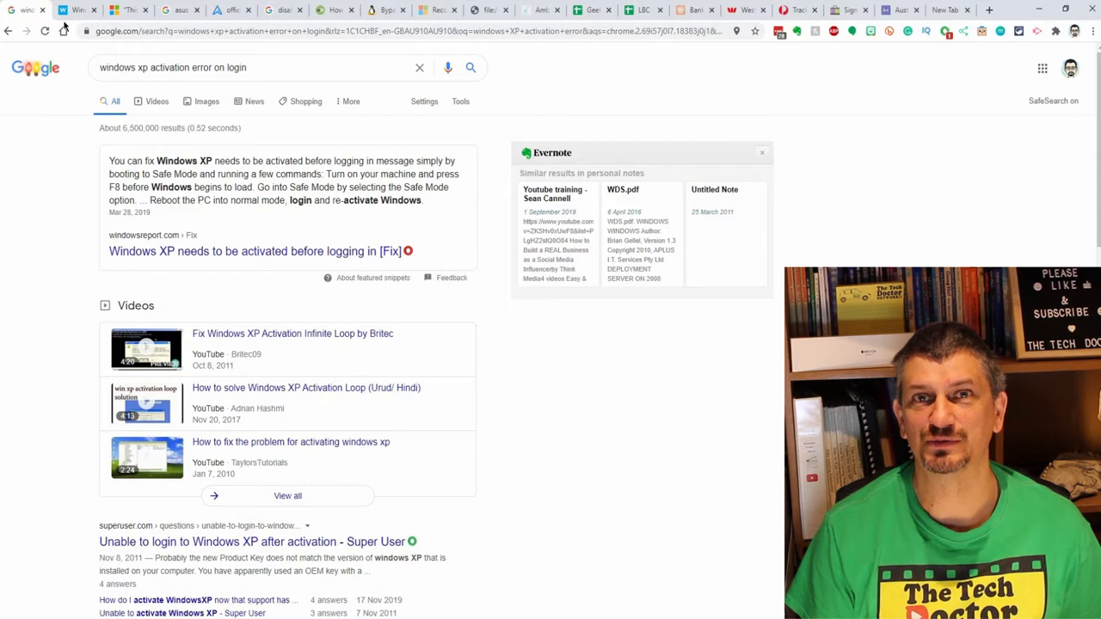
Start a new tab group from the Windows XP activation search tab.
right_click(78, 9)
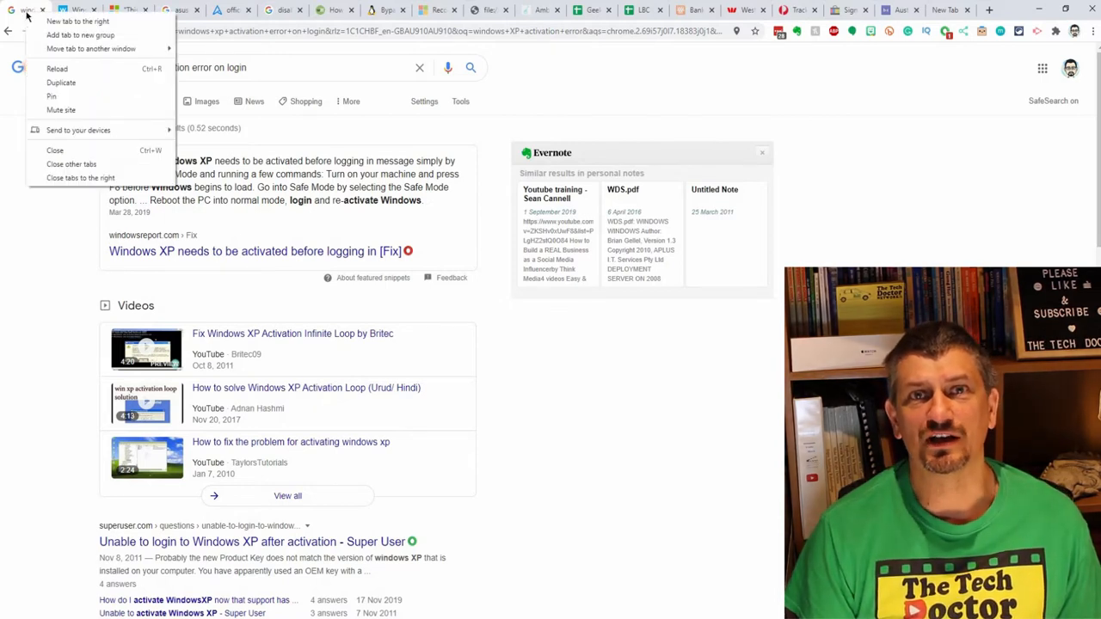
mouse_move(80, 35)
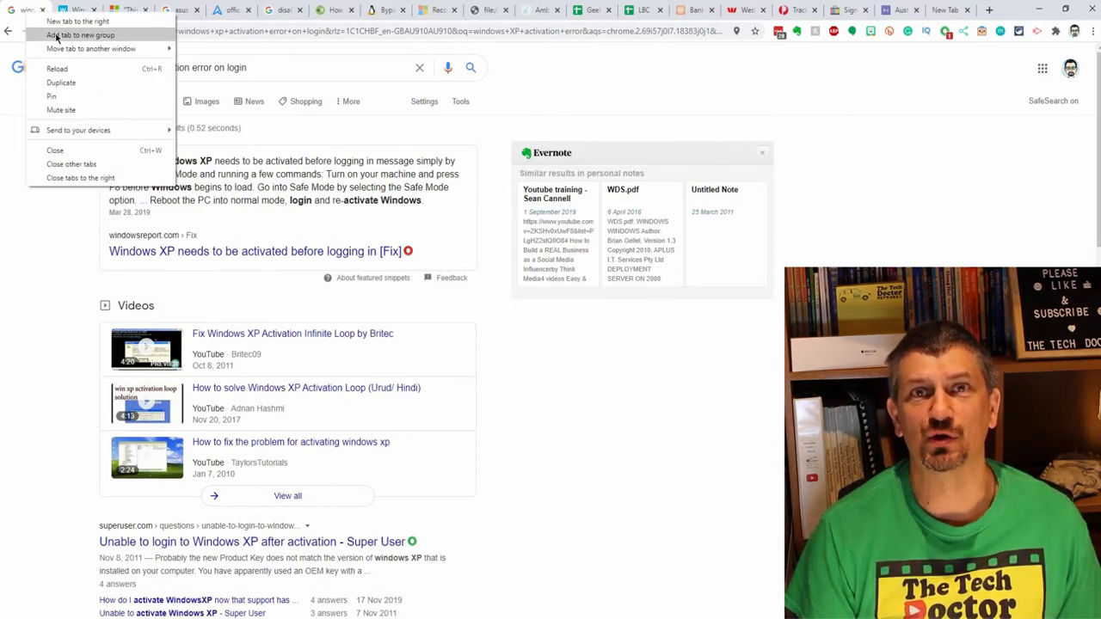
click(79, 34)
text(XP Activation)
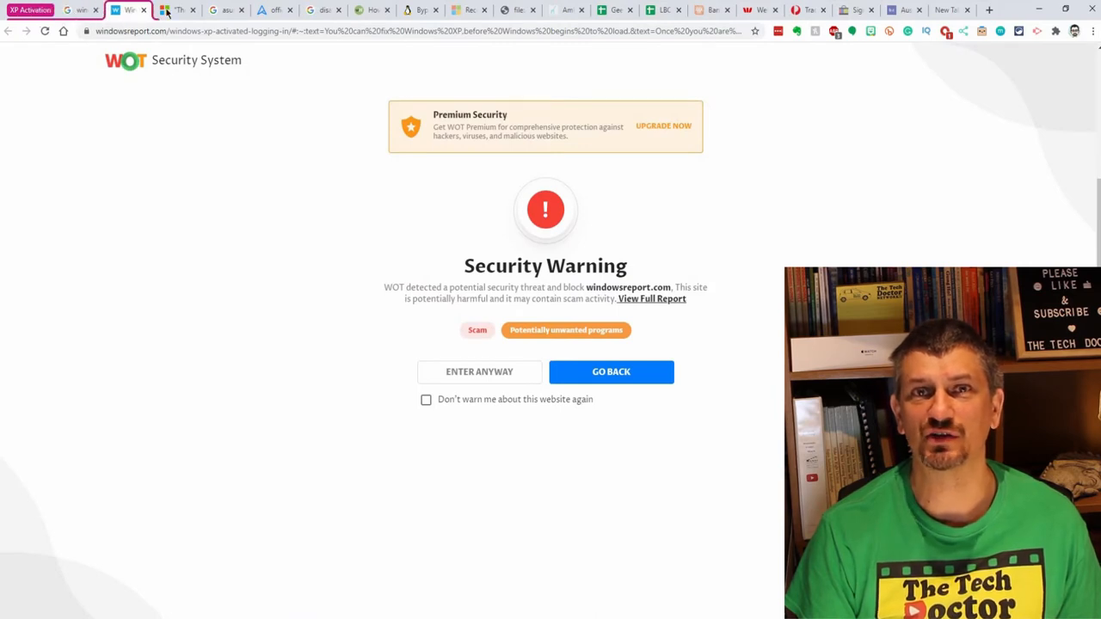
Visit the Microsoft community thread, ASUS support page, wikiHow article and XP bypass article tabs.
click(177, 10)
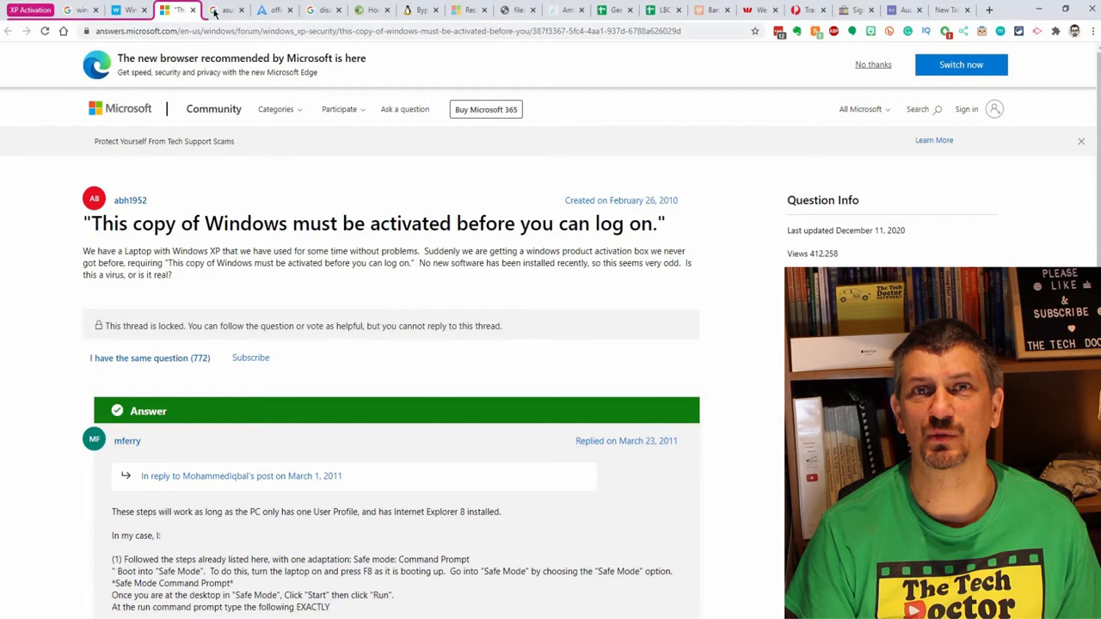
click(223, 9)
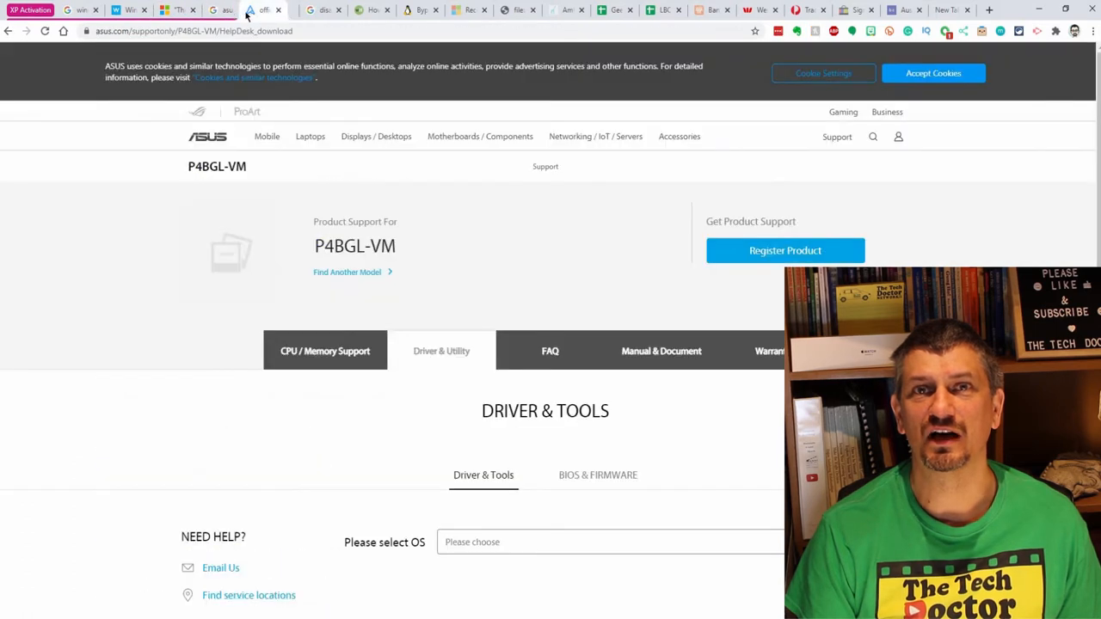
click(310, 9)
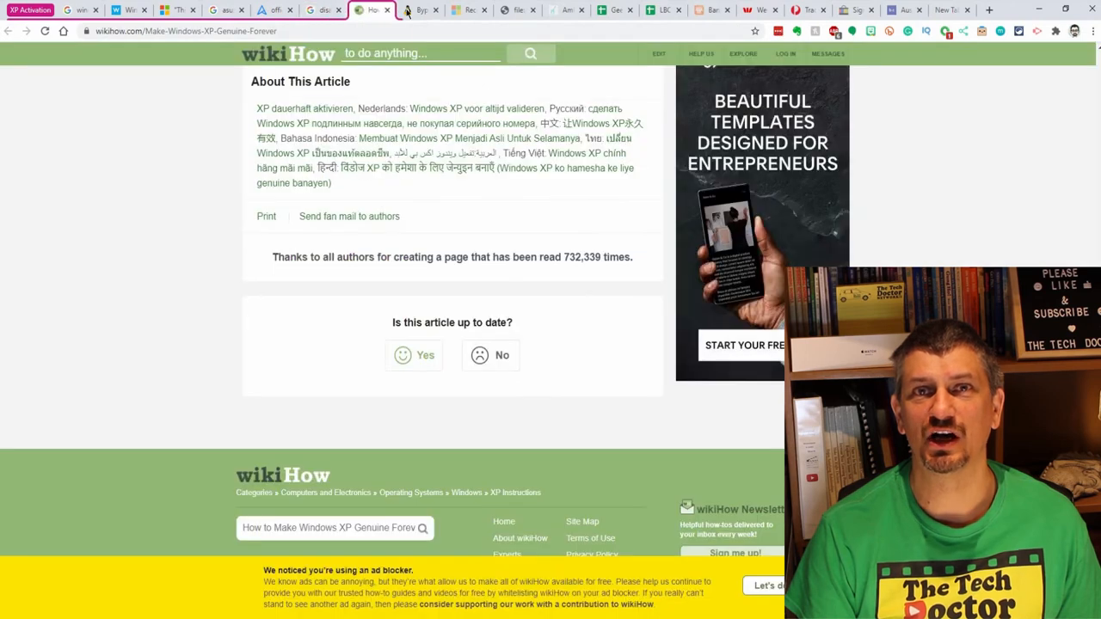
click(419, 9)
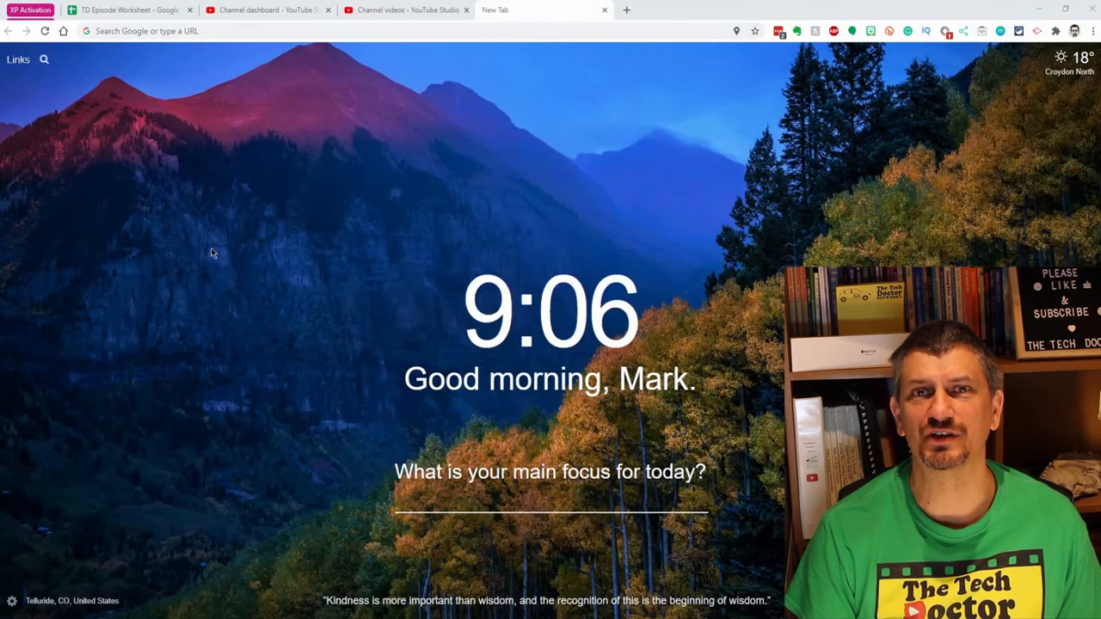
mouse_move(228, 58)
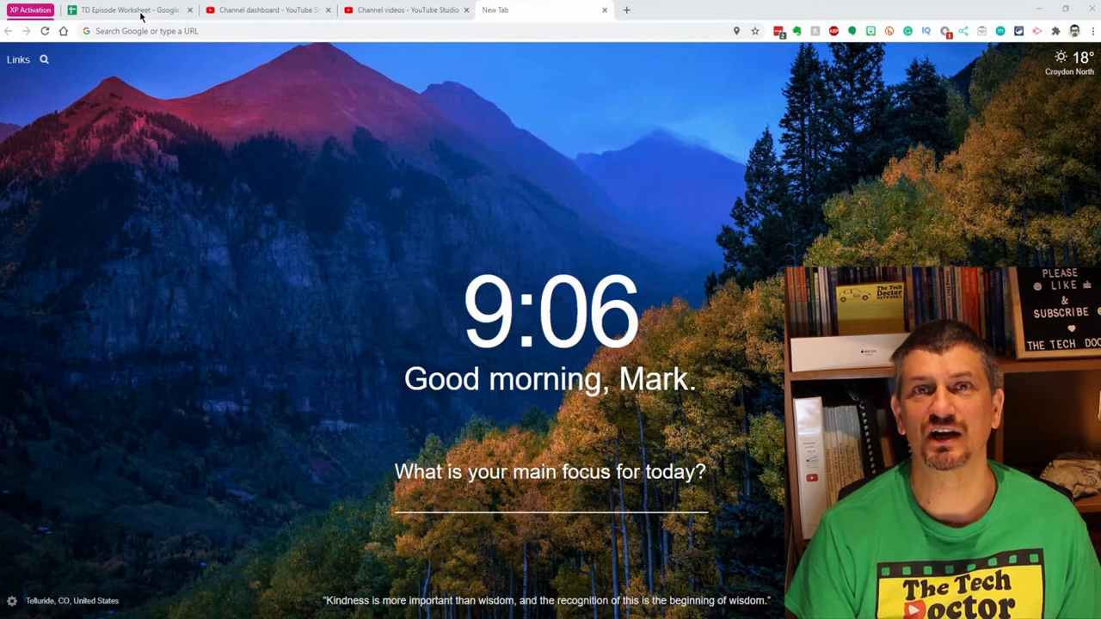
mouse_move(405, 9)
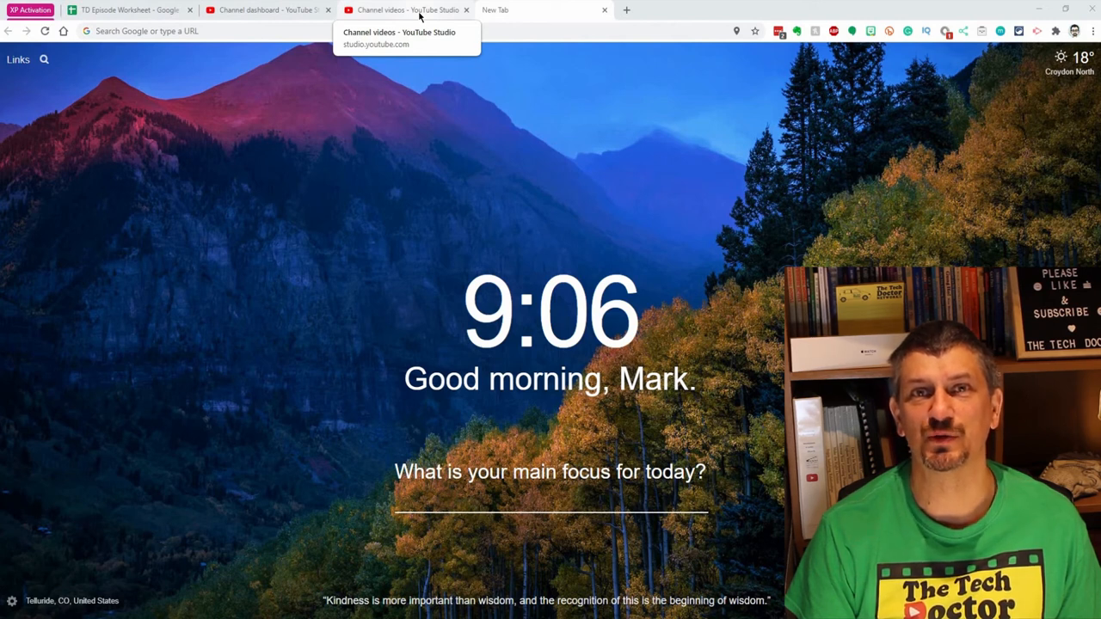
Create a new group from the Channel videos tab and name it 'TD Videos'.
right_click(409, 10)
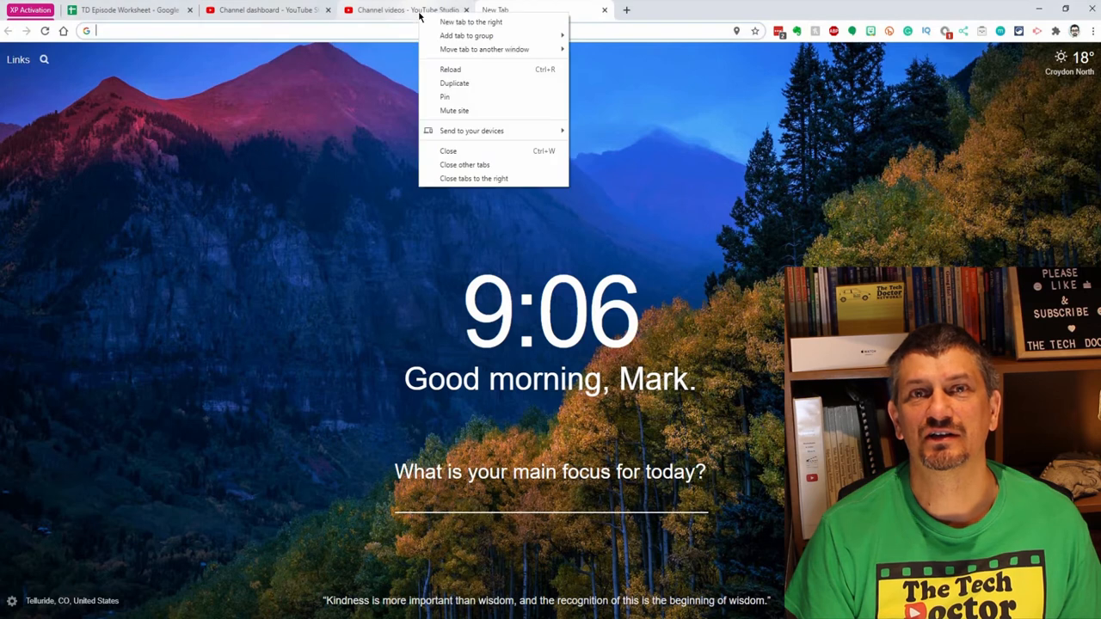
mouse_move(466, 35)
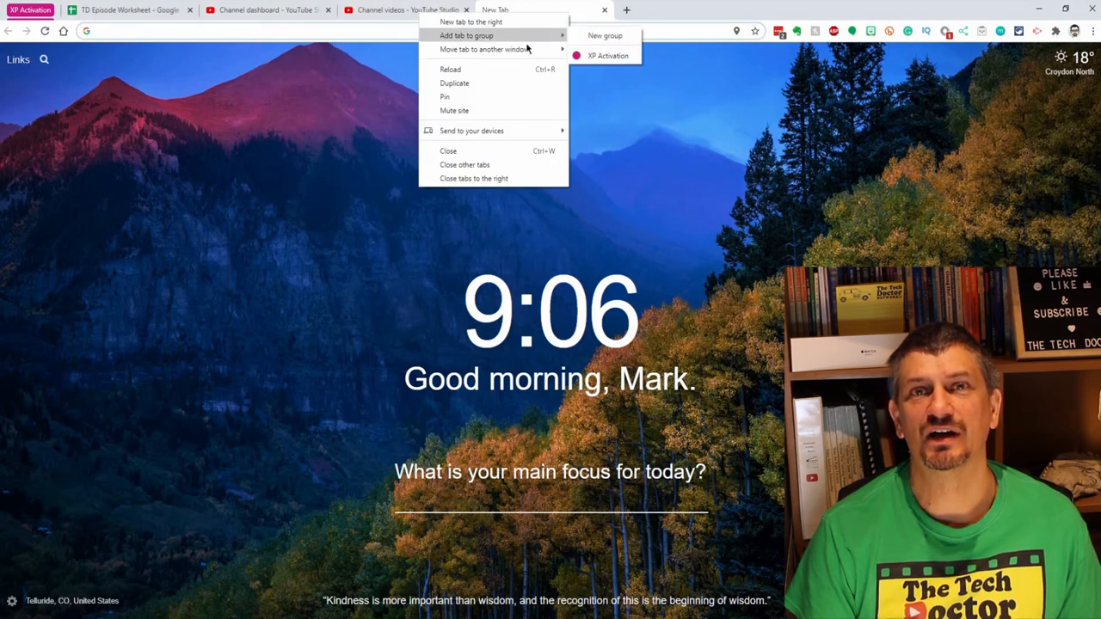
click(605, 35)
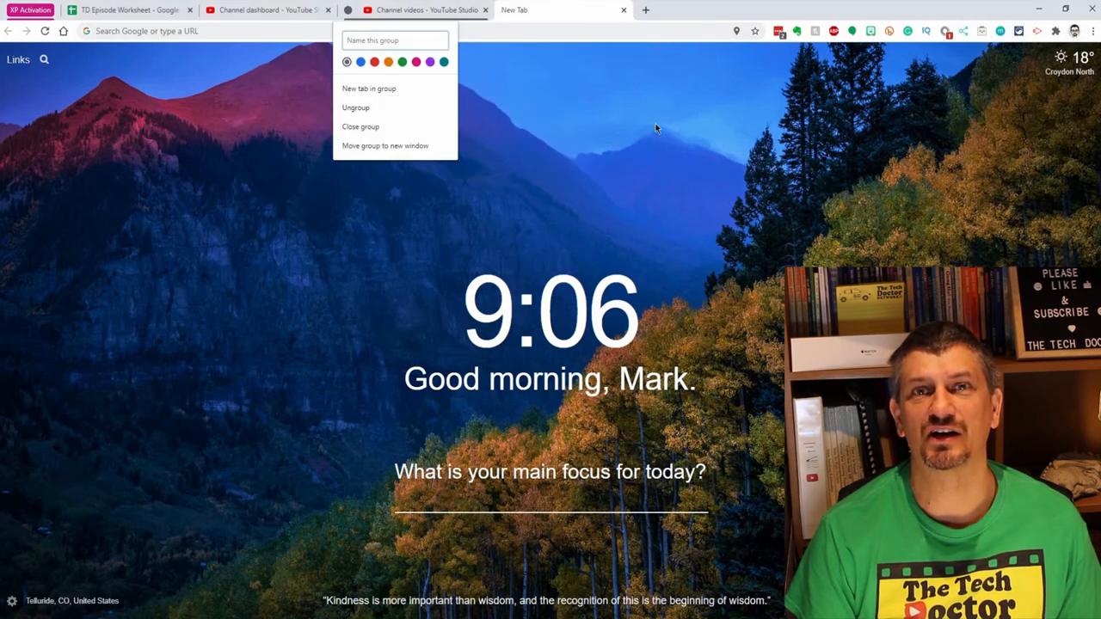
text(TD Videos)
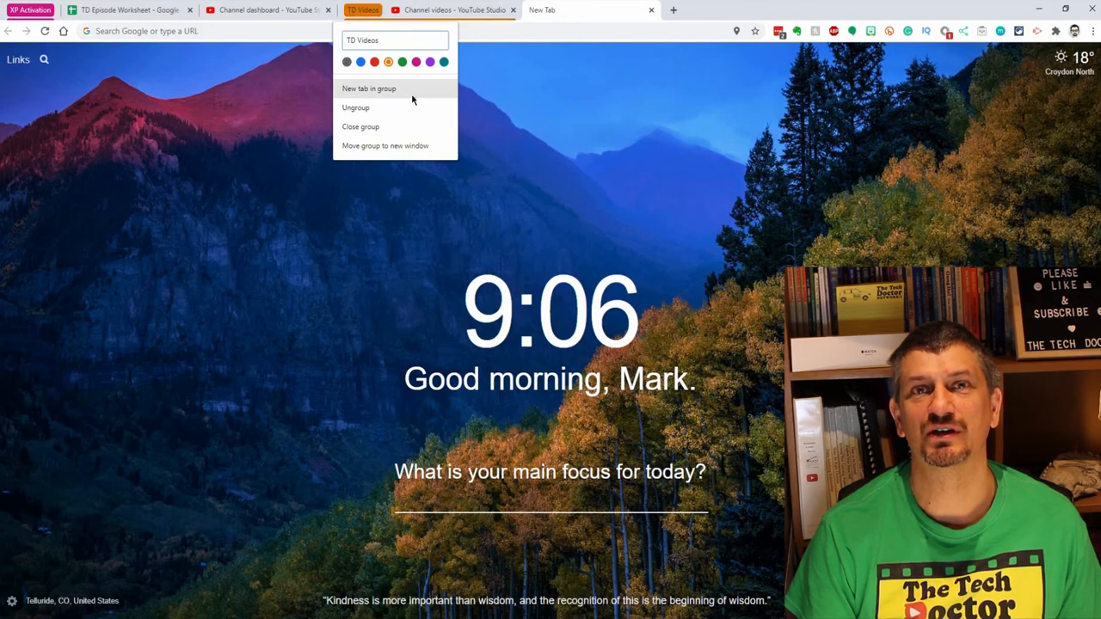